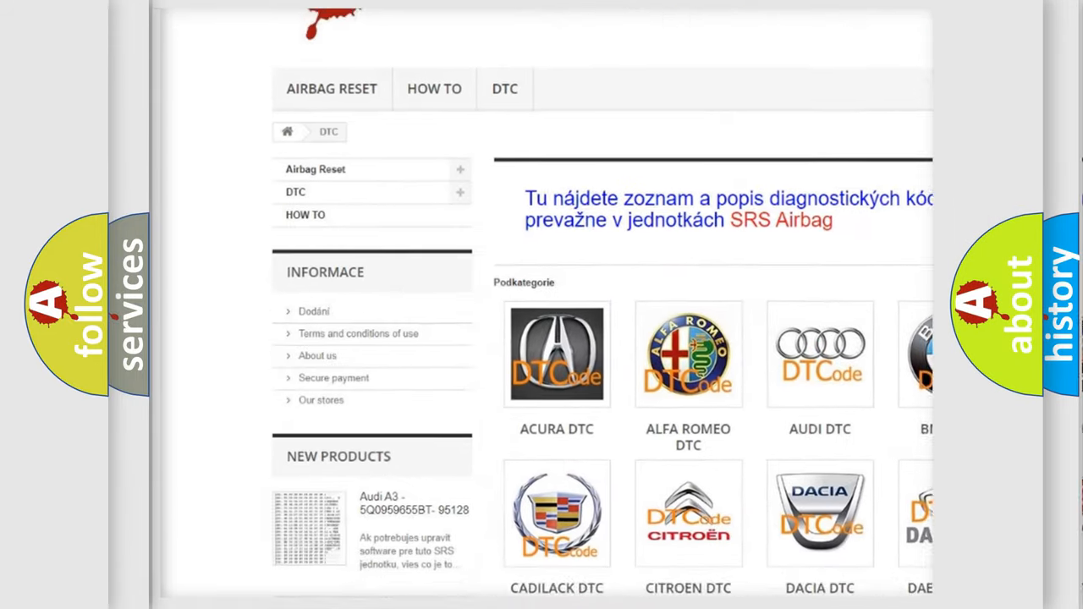
scroll("down", 3)
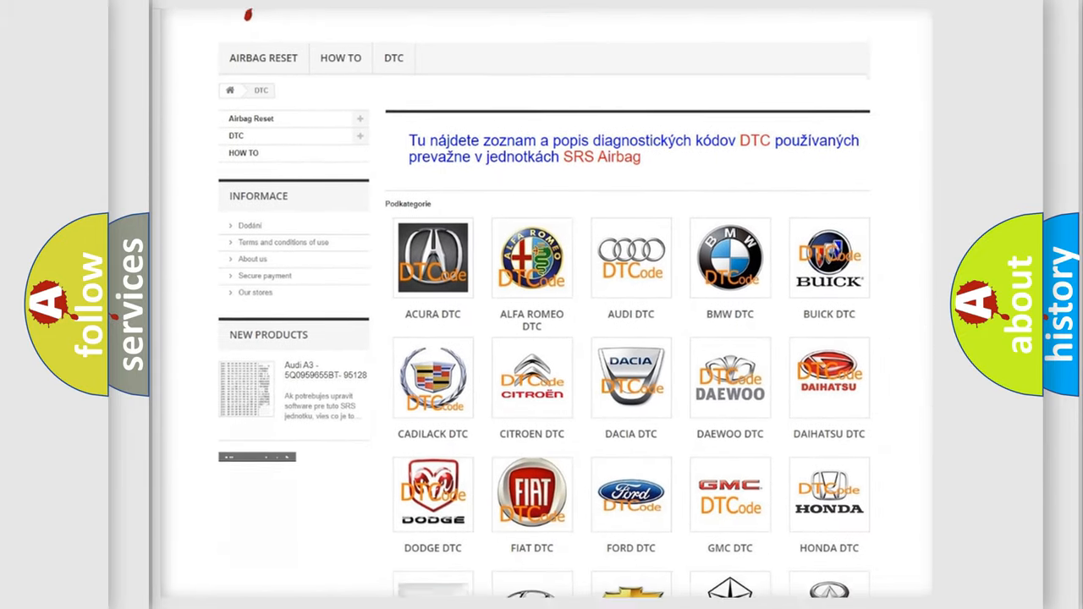
scroll("down", 3)
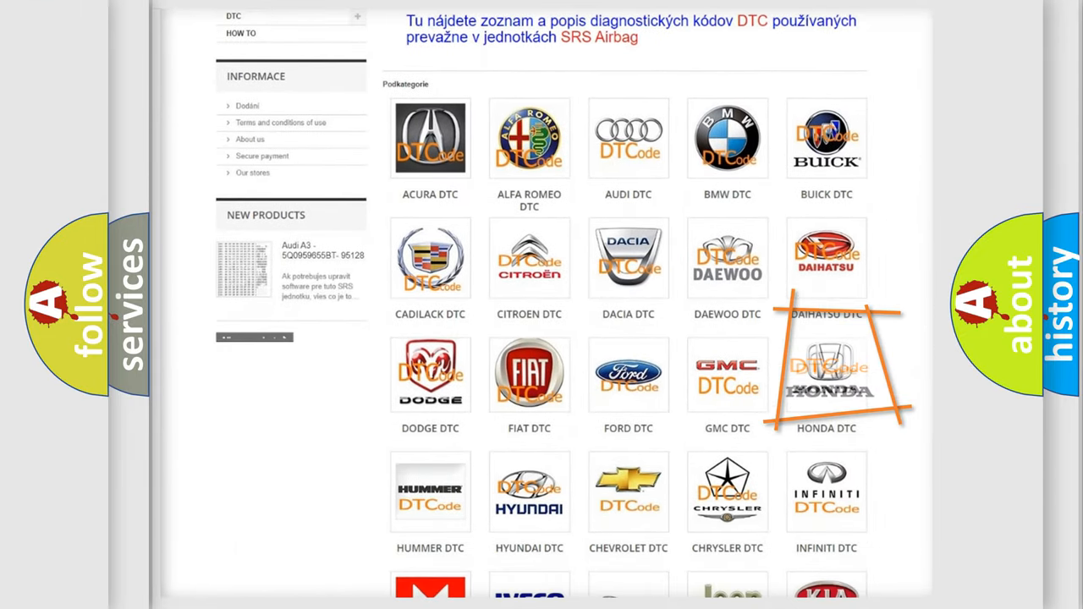